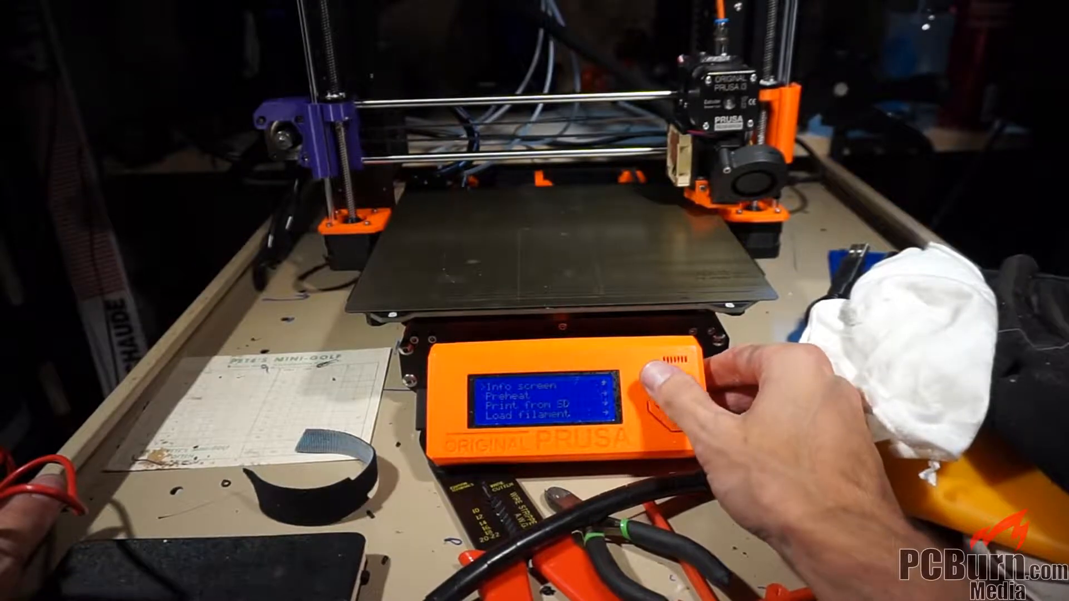
click(665, 378)
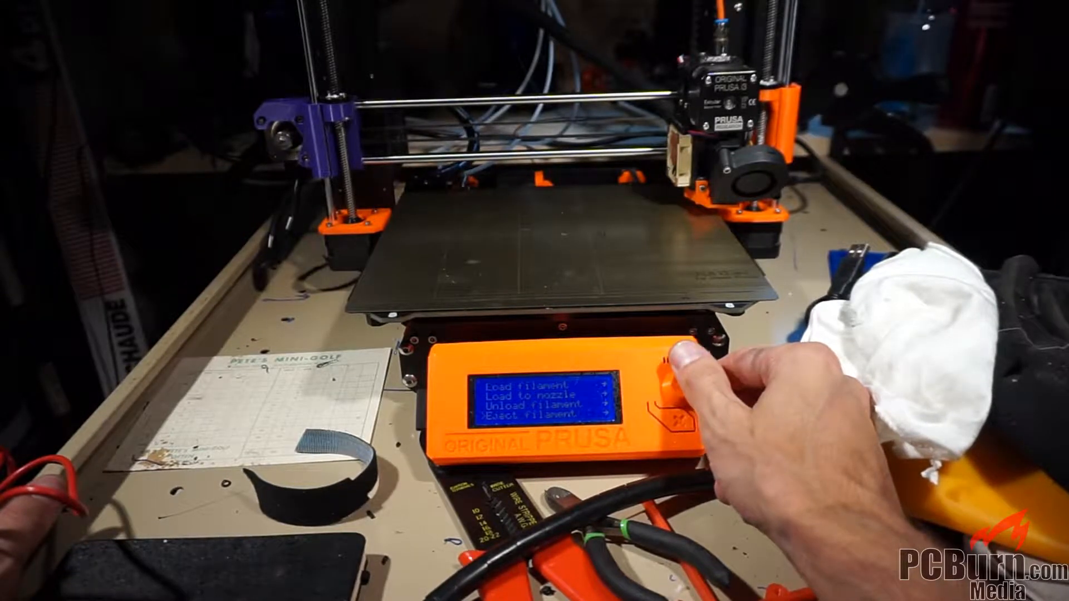
click(675, 382)
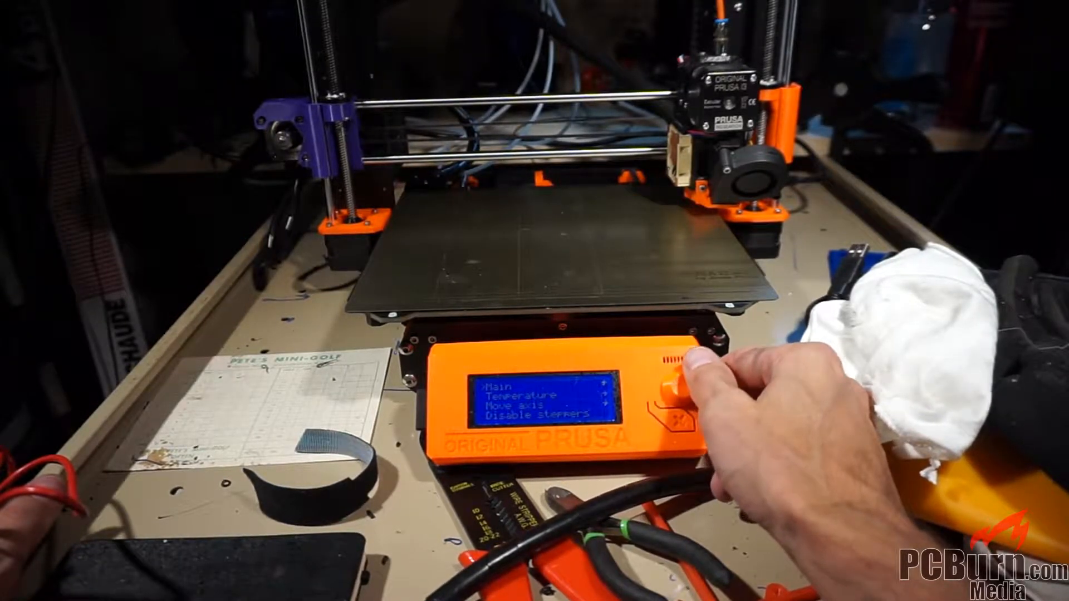
click(671, 385)
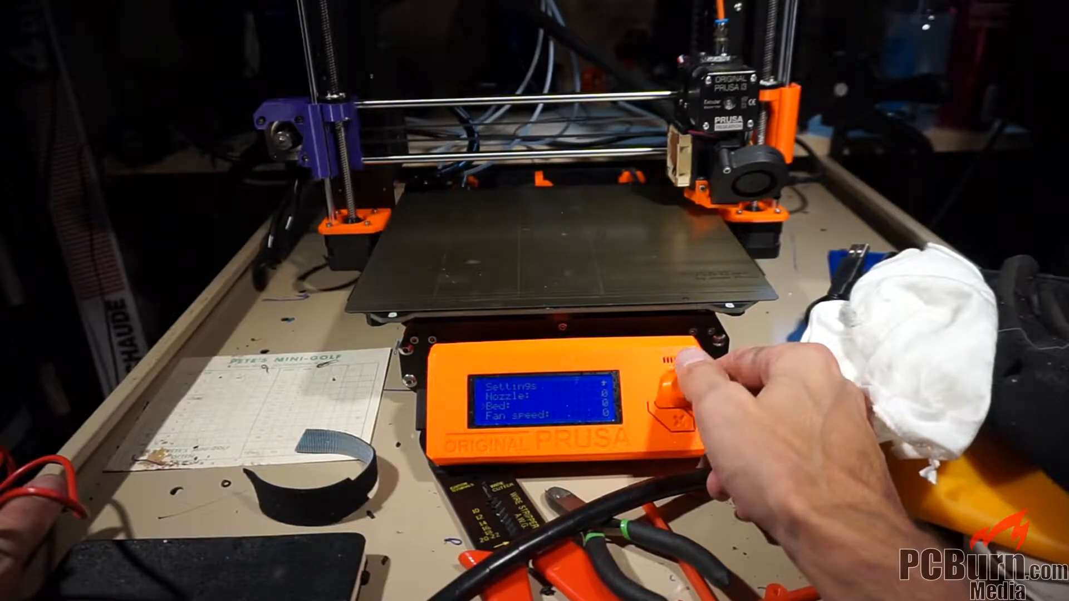
click(674, 382)
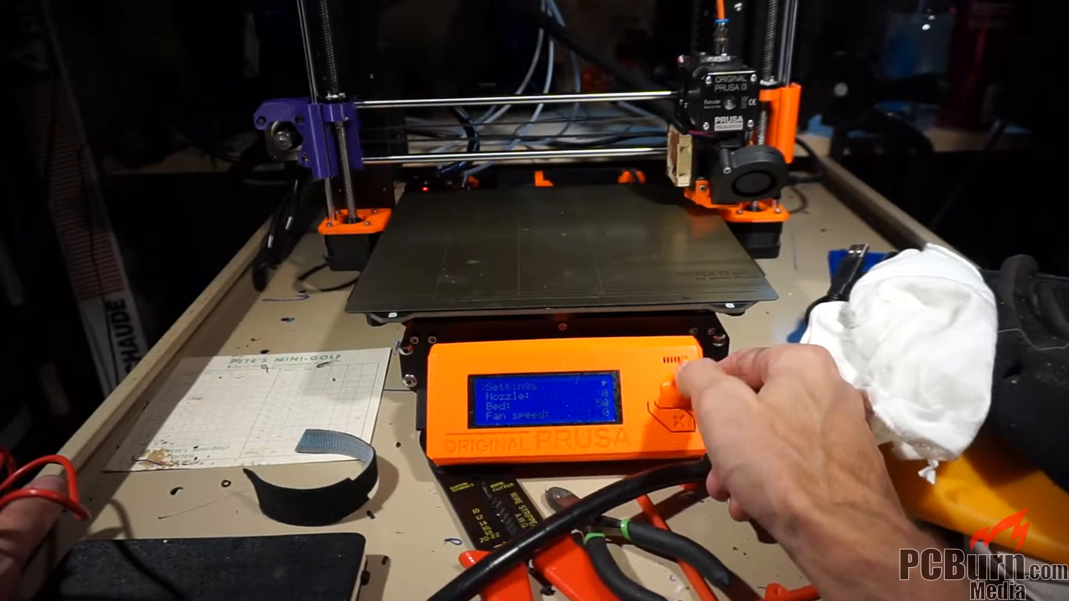
click(671, 392)
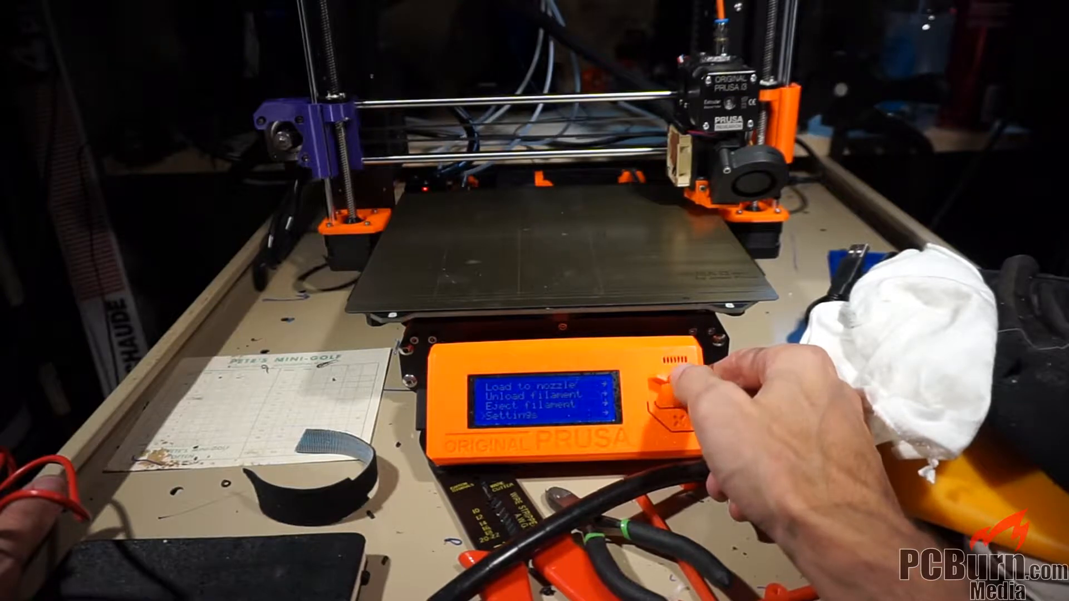